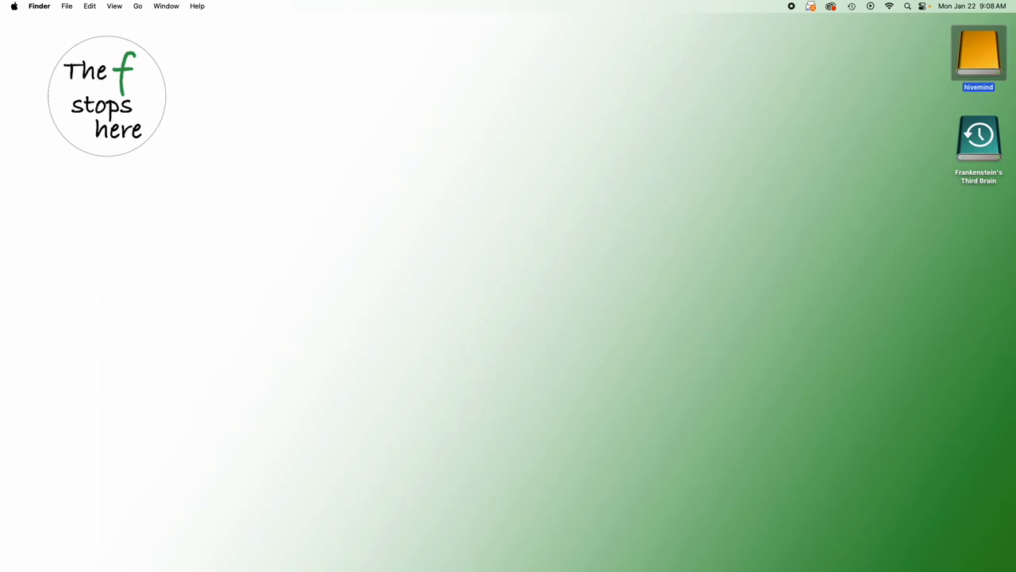
mouse_move(681, 284)
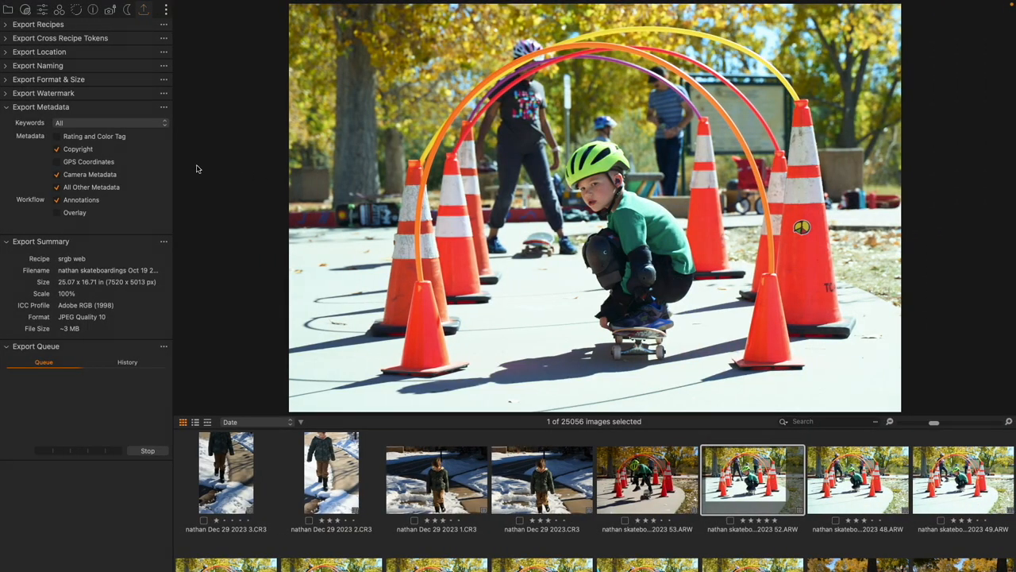
mouse_move(79, 126)
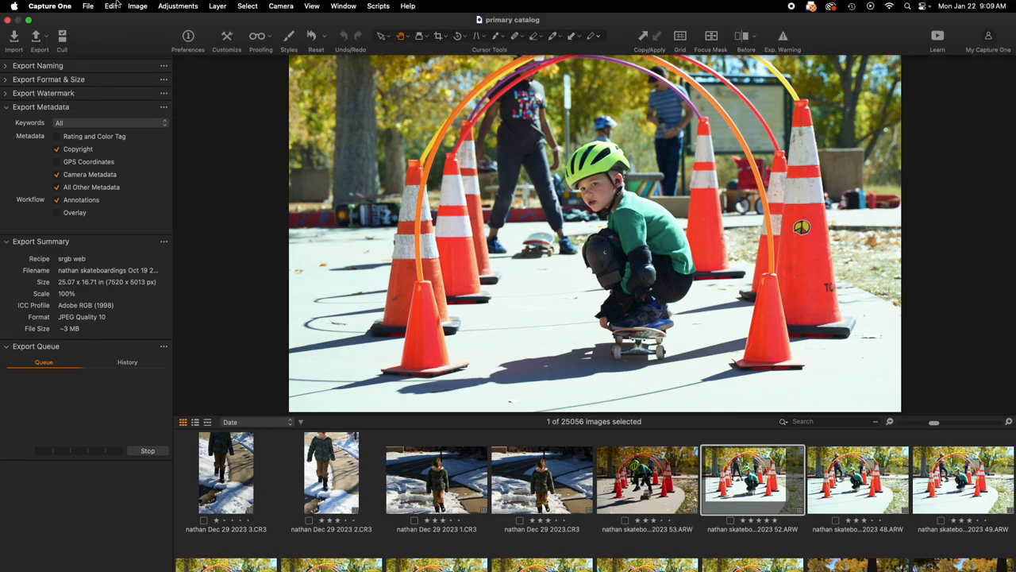
left_click(88, 5)
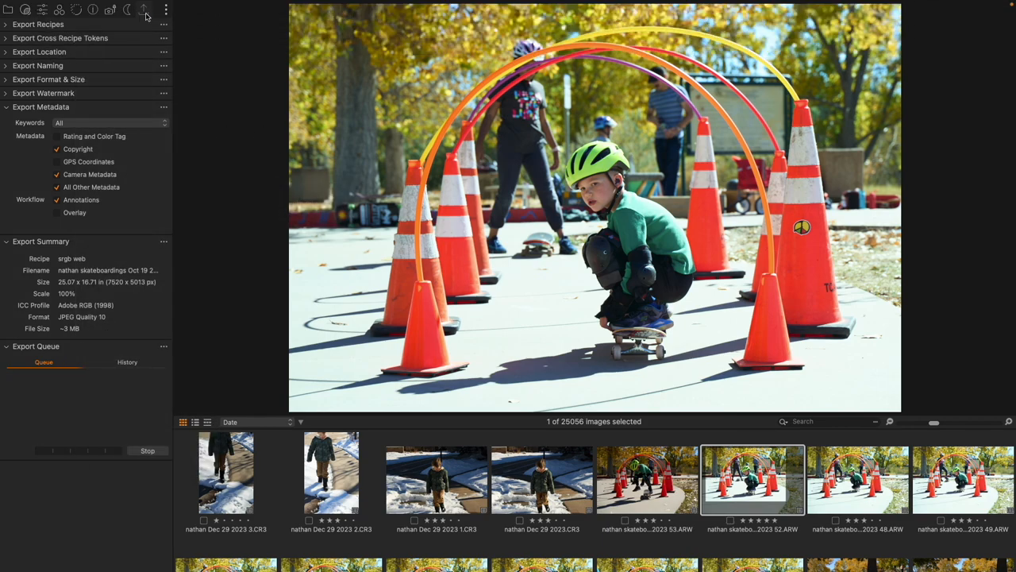
mouse_move(145, 14)
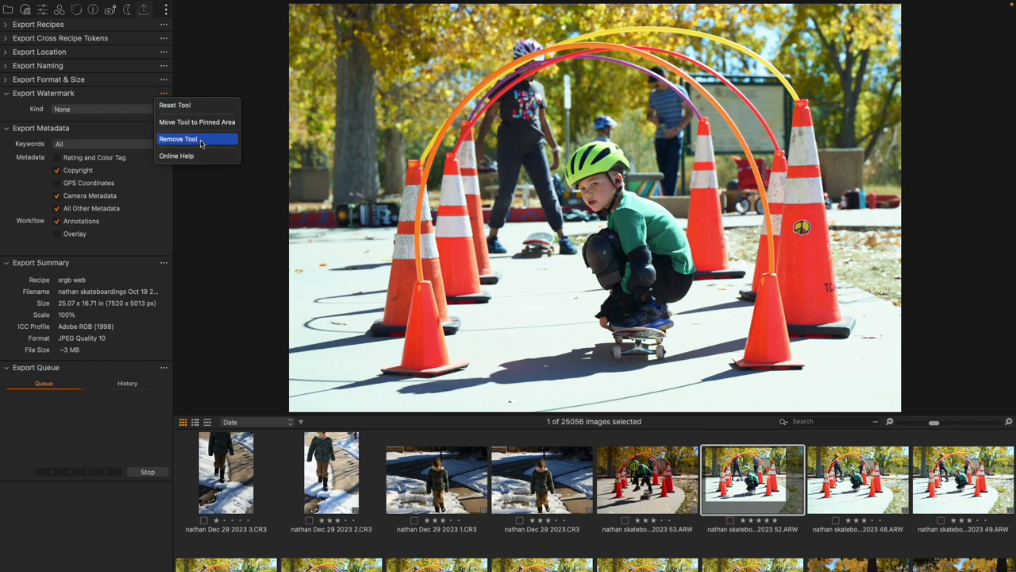
mouse_move(120, 108)
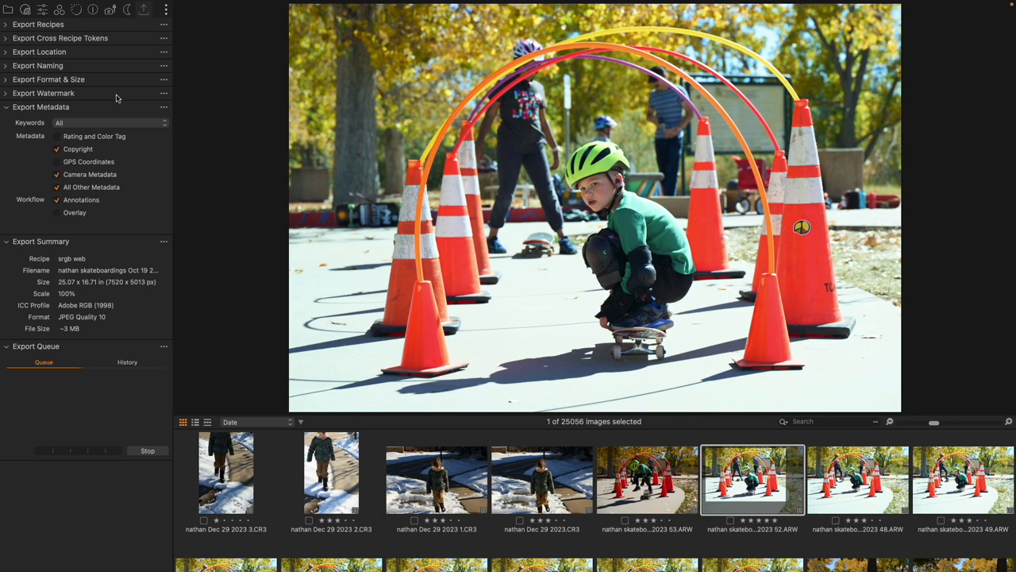
mouse_move(112, 243)
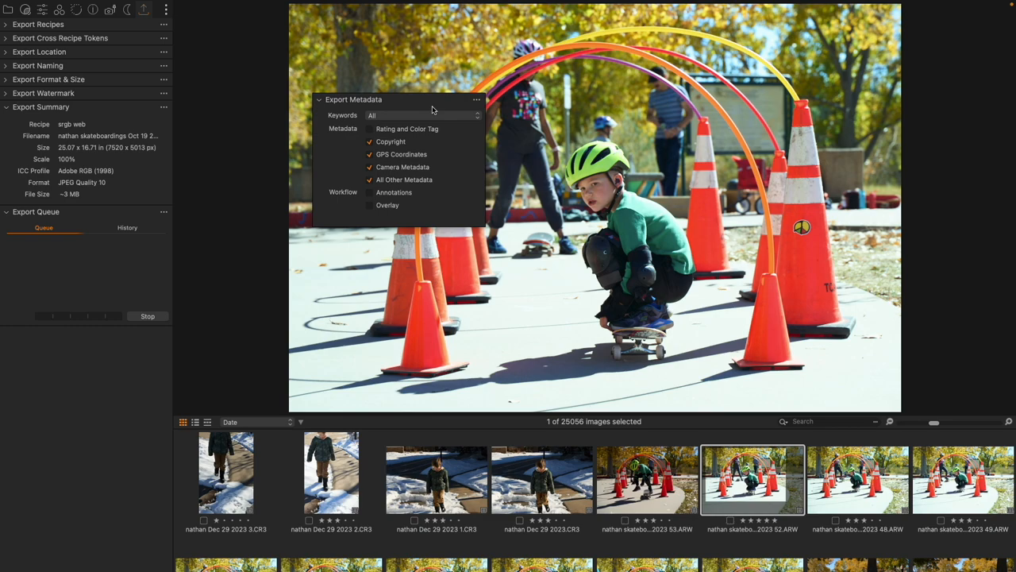
Step: Review the Keywords export choices and keep the setting at All
left_click(423, 115)
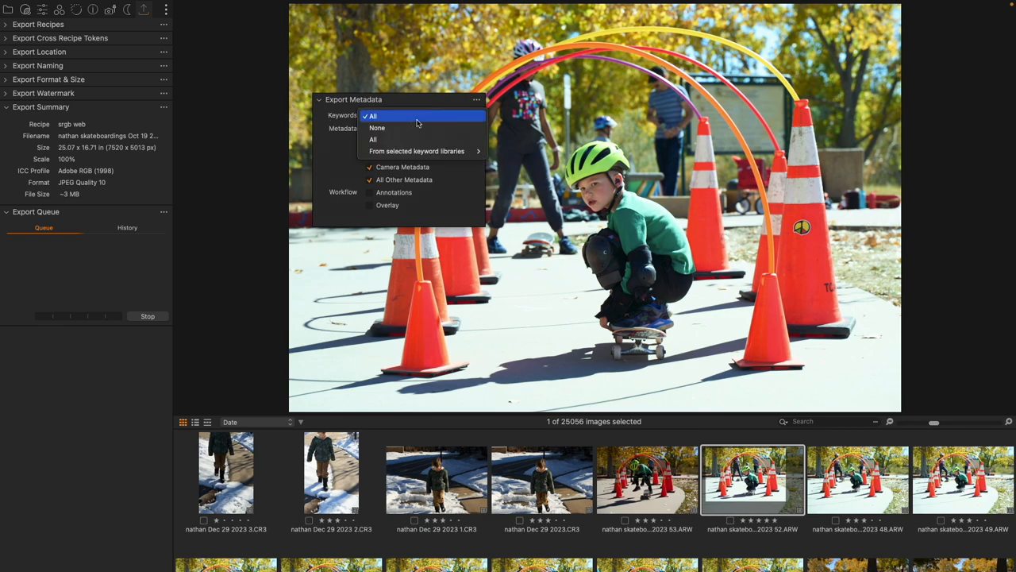
mouse_move(450, 162)
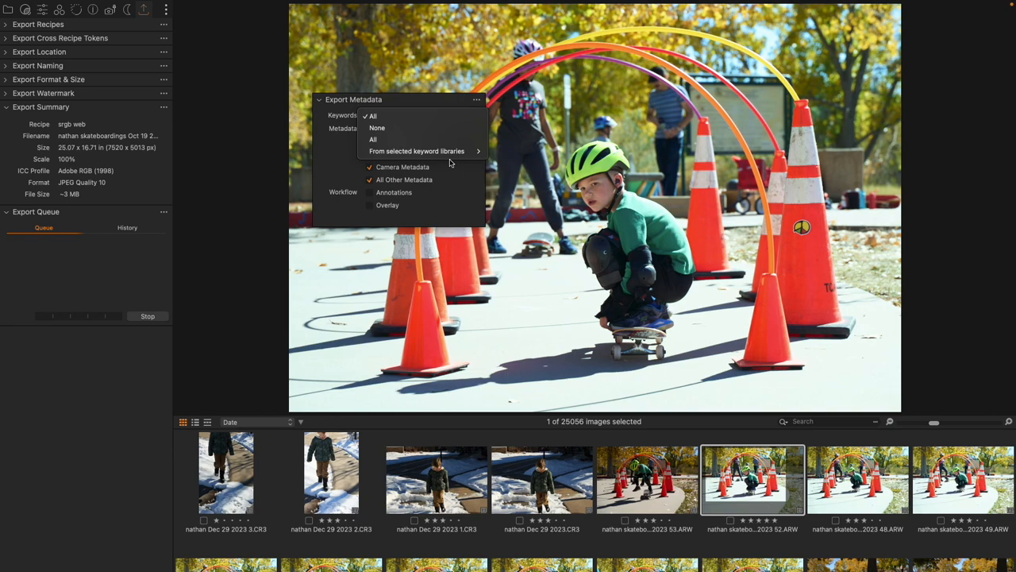
mouse_move(423, 116)
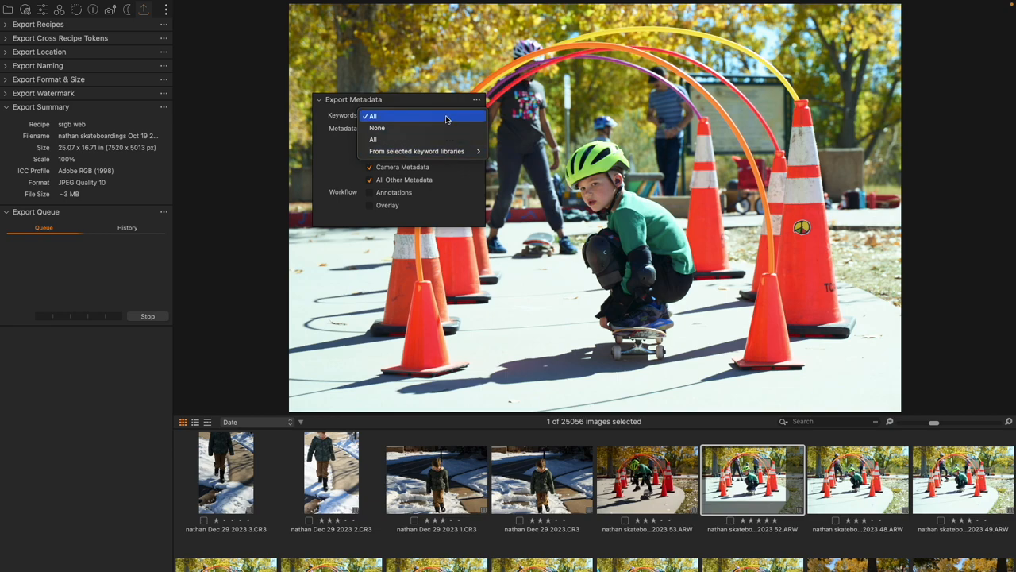
mouse_move(420, 116)
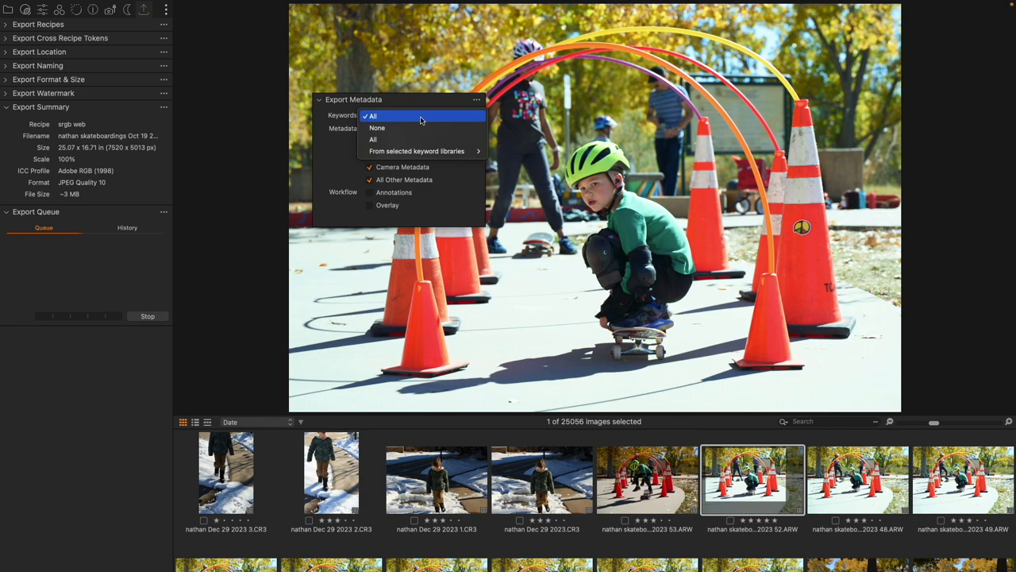
mouse_move(399, 121)
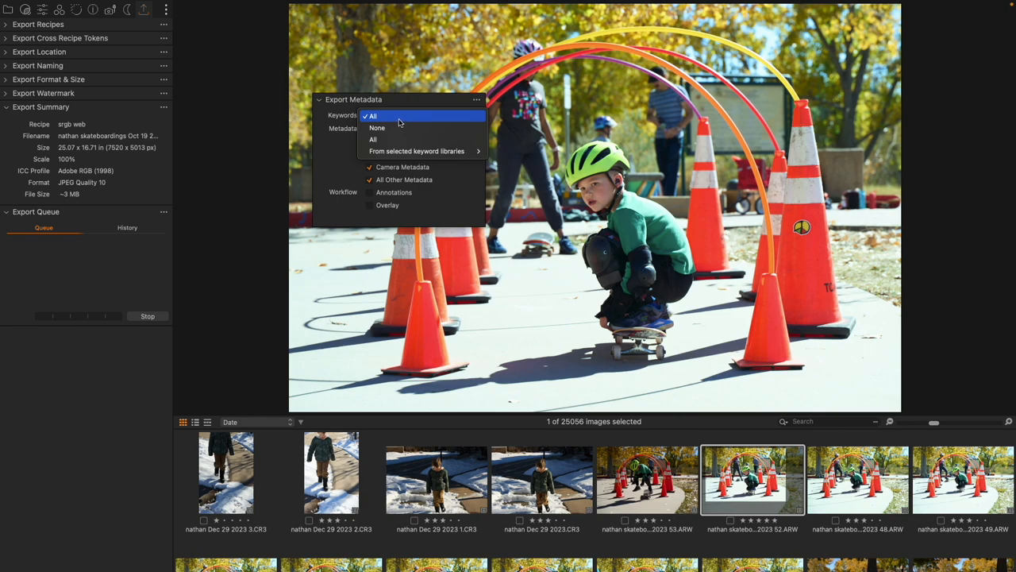
mouse_move(401, 139)
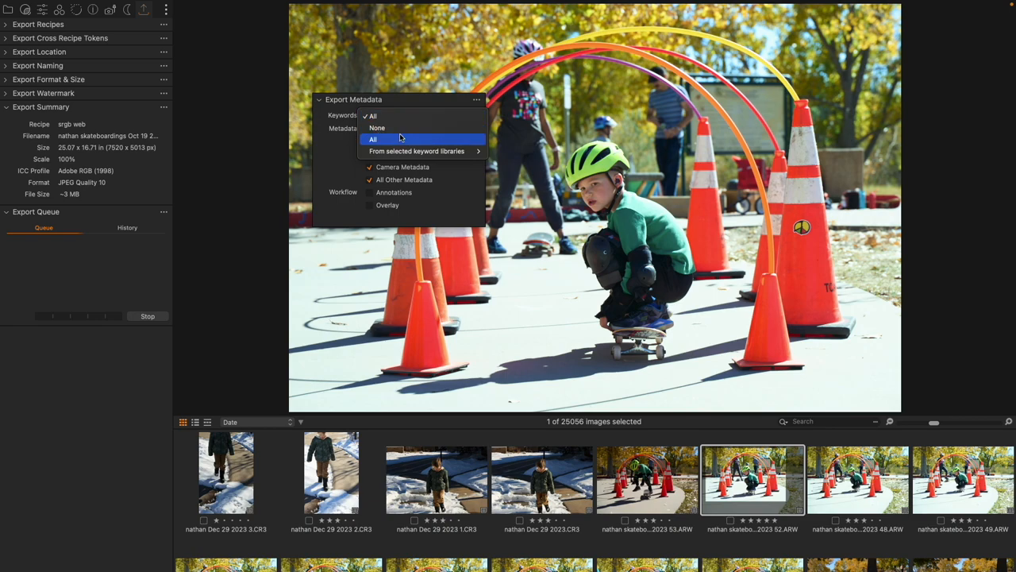
mouse_move(406, 128)
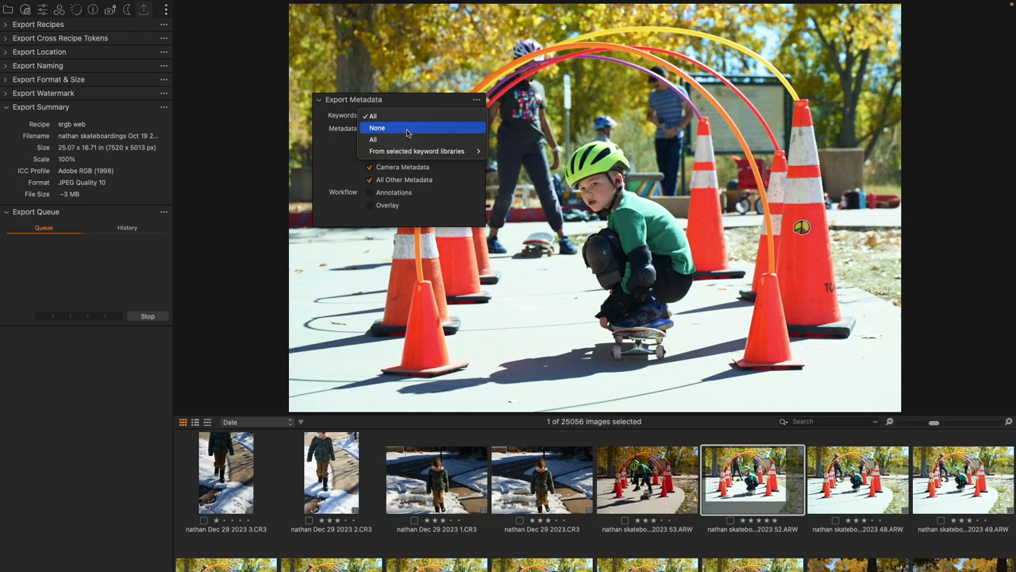
left_click(374, 139)
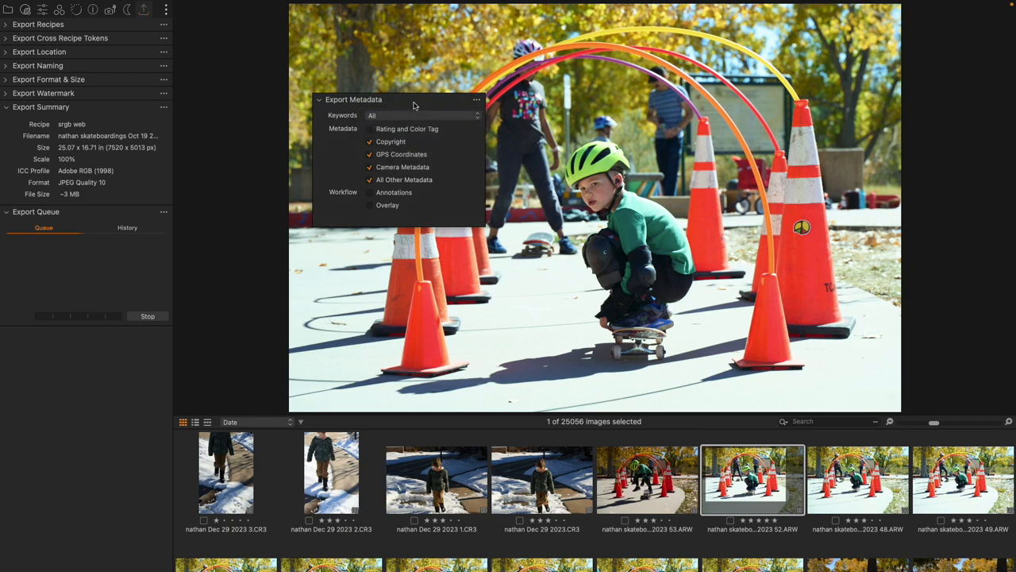
mouse_move(412, 158)
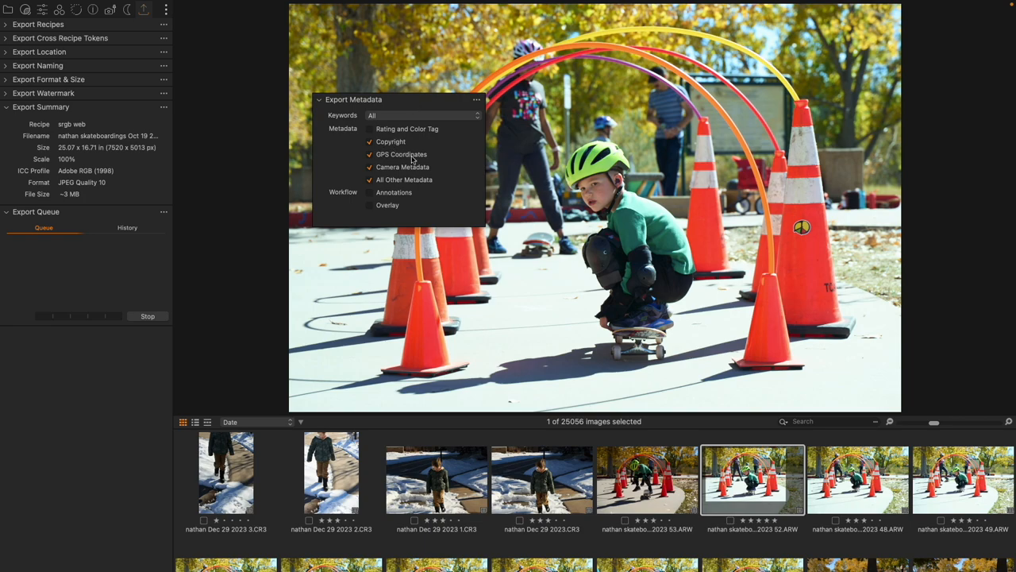
mouse_move(391, 142)
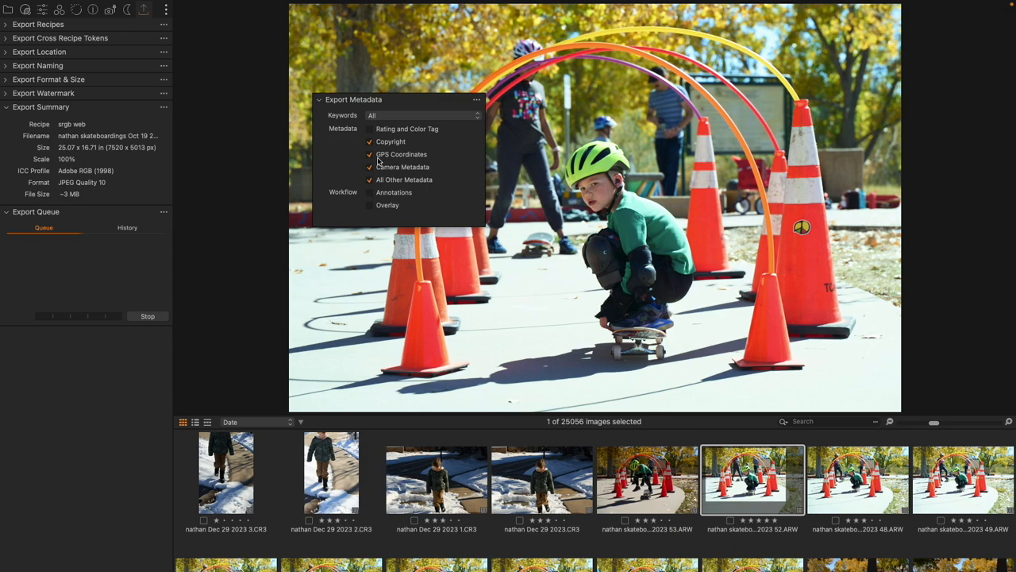
mouse_move(391, 142)
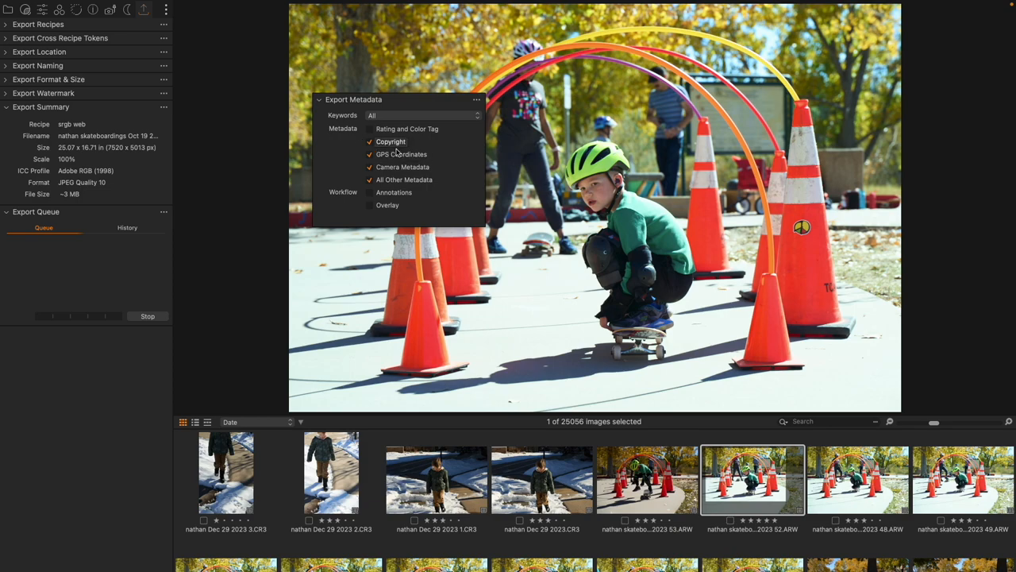
mouse_move(445, 160)
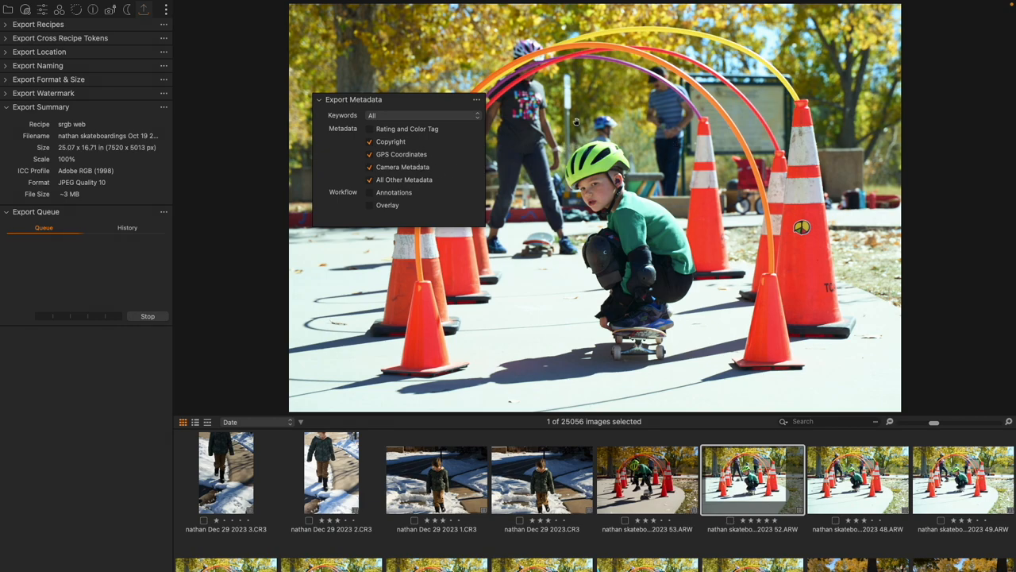
mouse_move(657, 105)
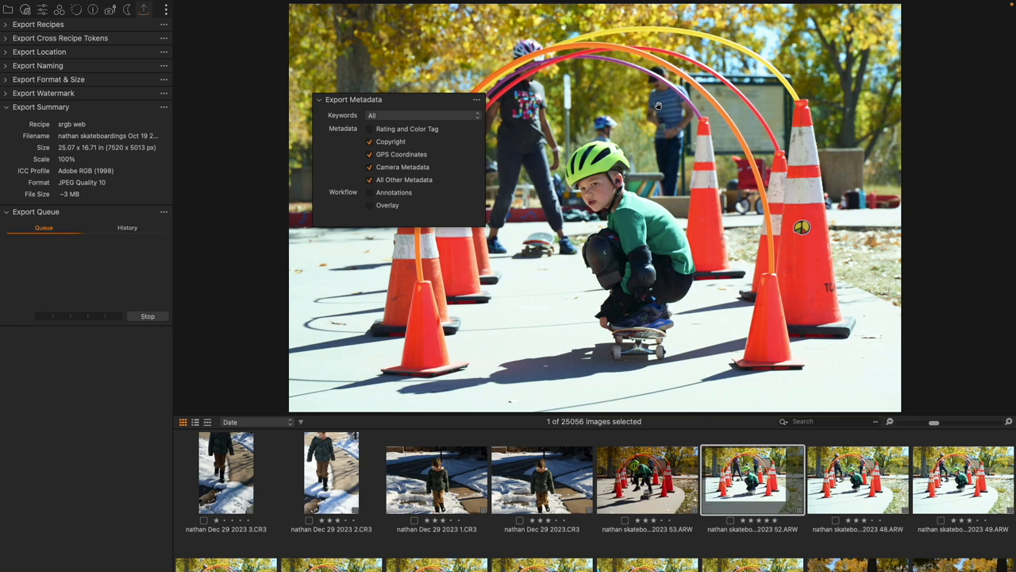
Step: Exclude GPS Coordinates from the exported metadata
left_click(369, 155)
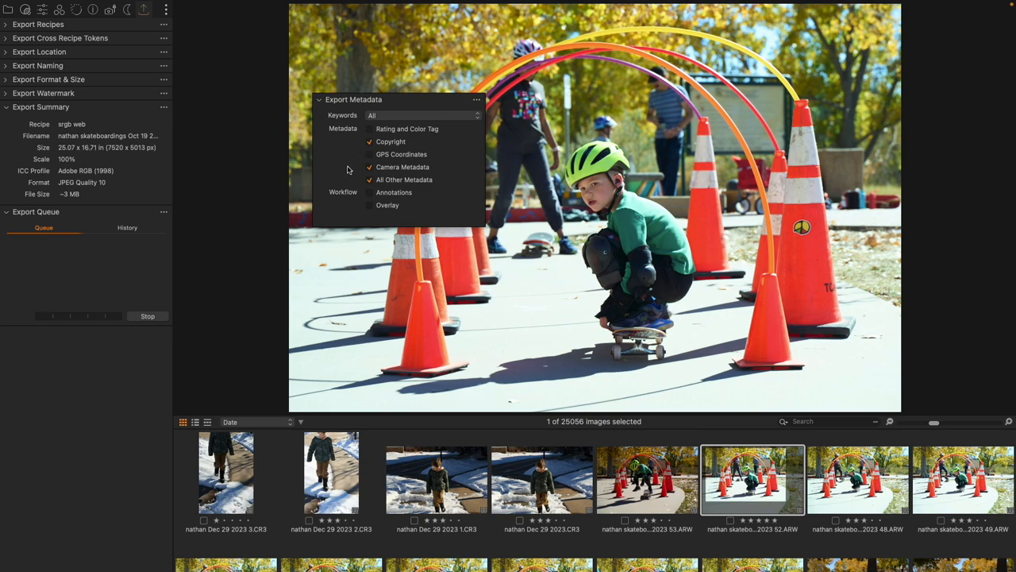
mouse_move(343, 150)
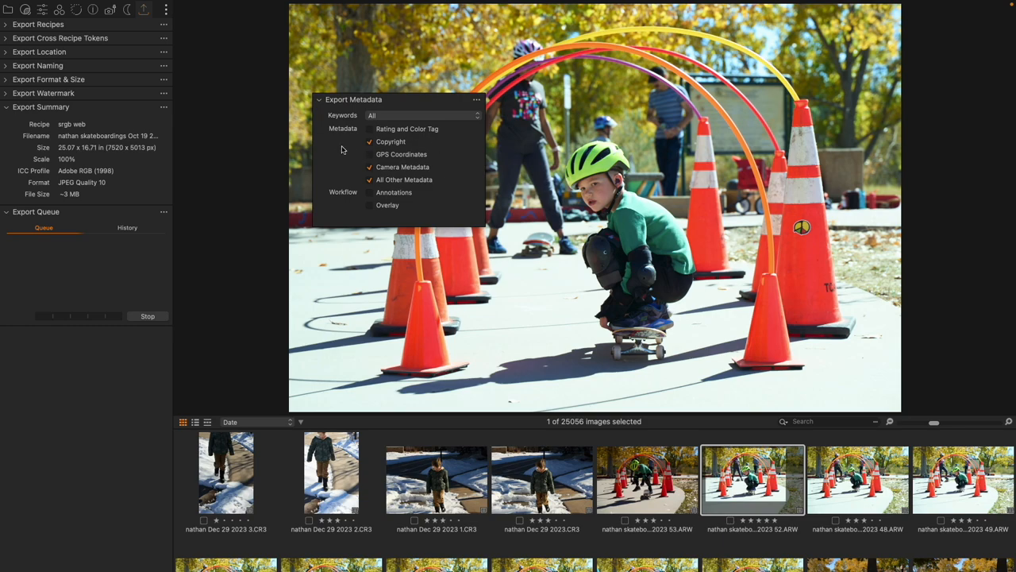
mouse_move(322, 191)
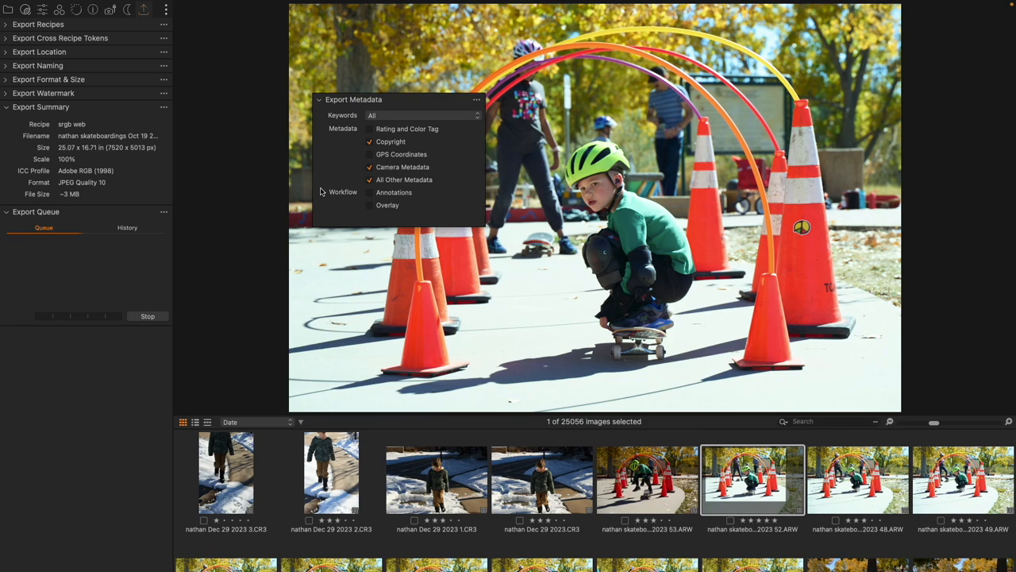
mouse_move(345, 162)
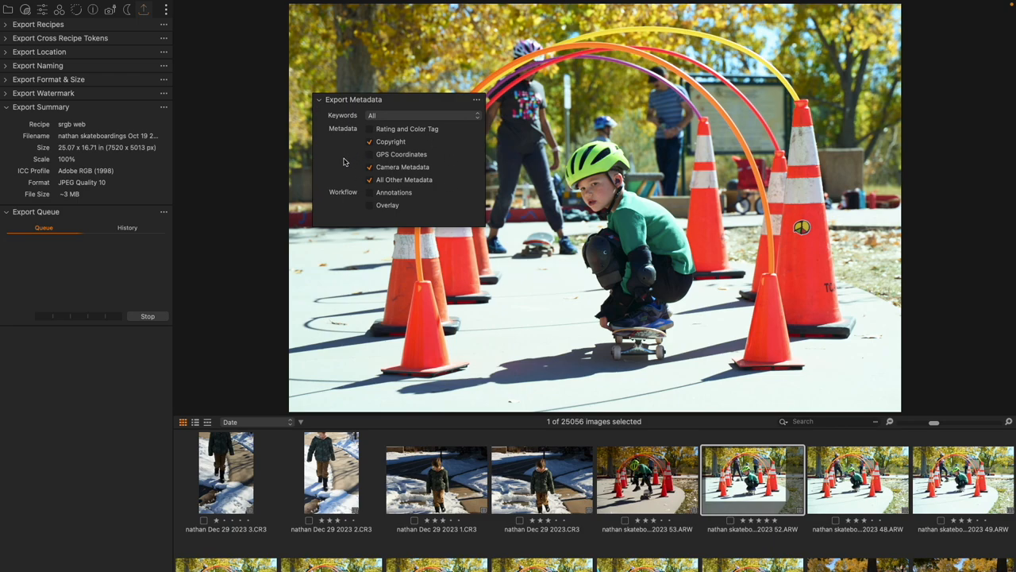
mouse_move(384, 162)
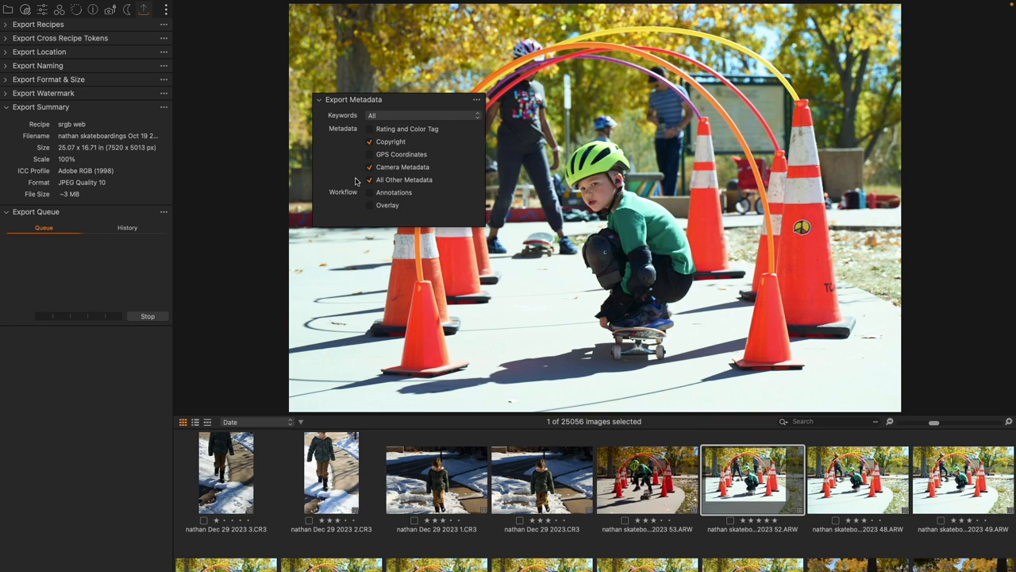
mouse_move(440, 177)
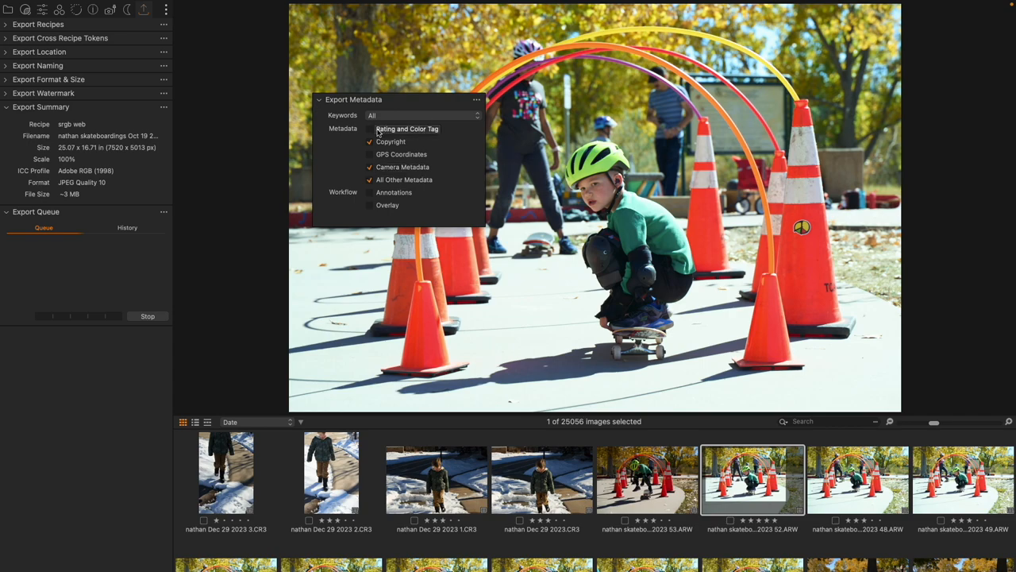
mouse_move(455, 142)
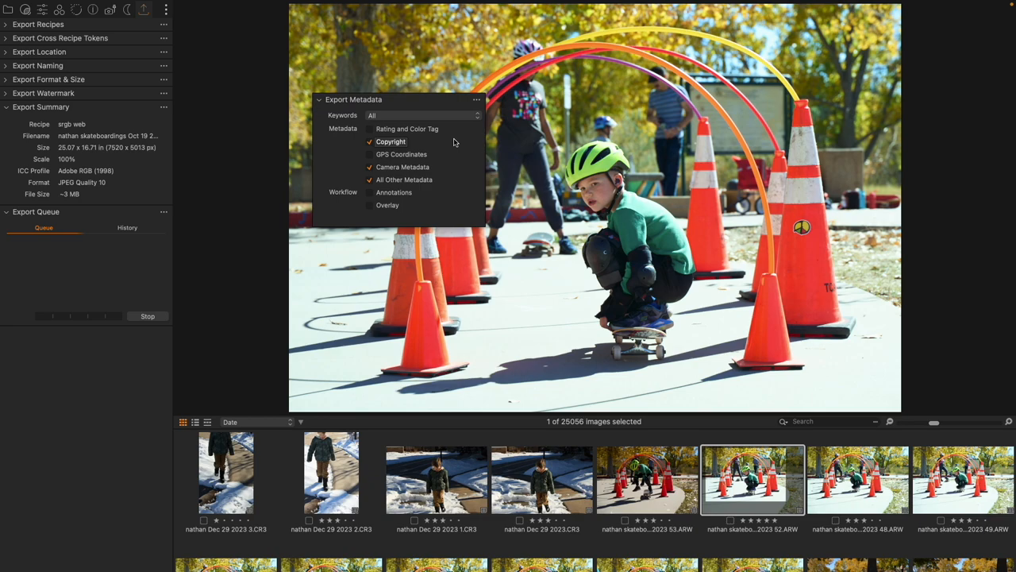
mouse_move(388, 205)
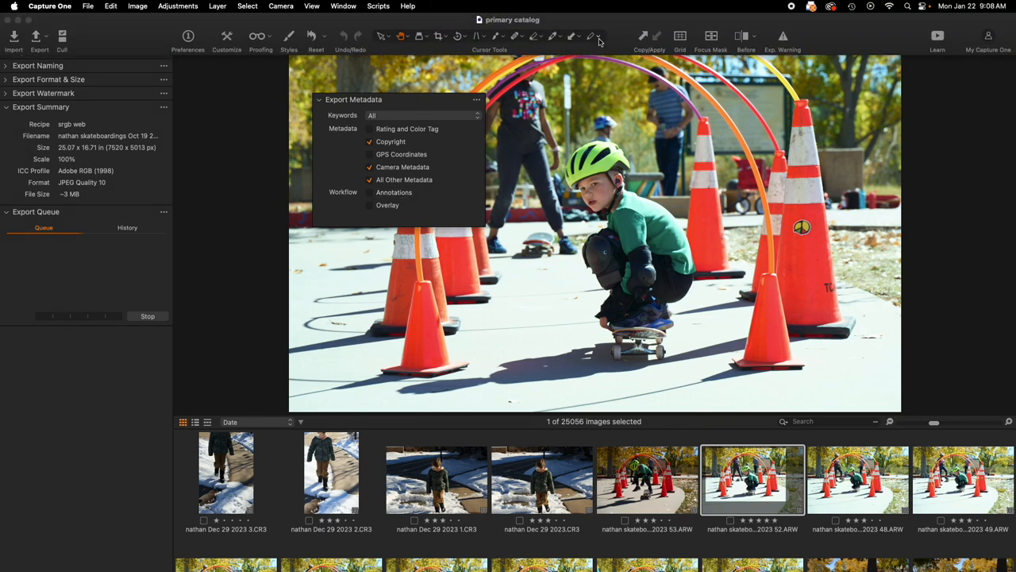
Step: Include Annotations under Workflow in the exported metadata
left_click(594, 37)
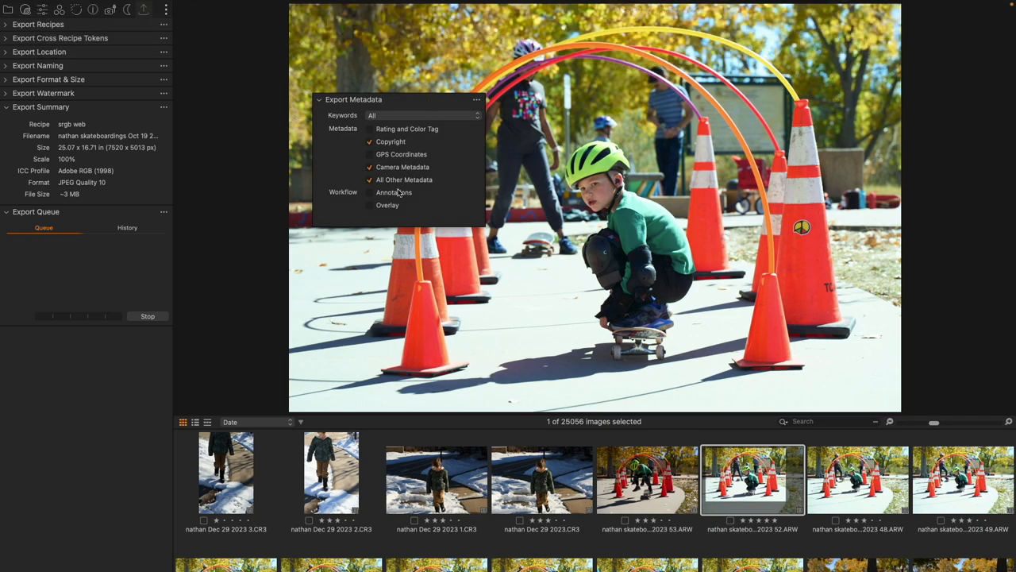
left_click(369, 192)
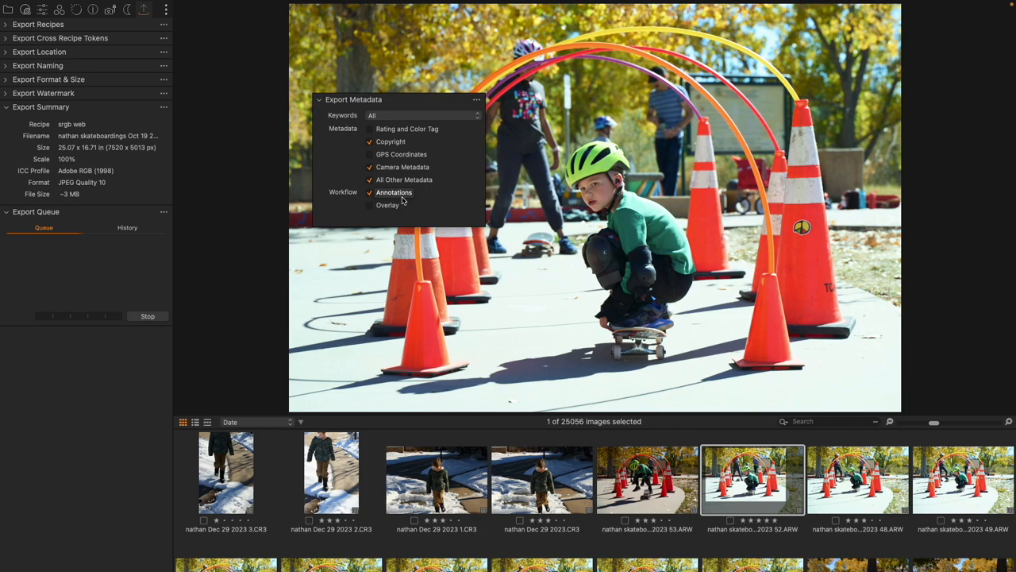
mouse_move(405, 114)
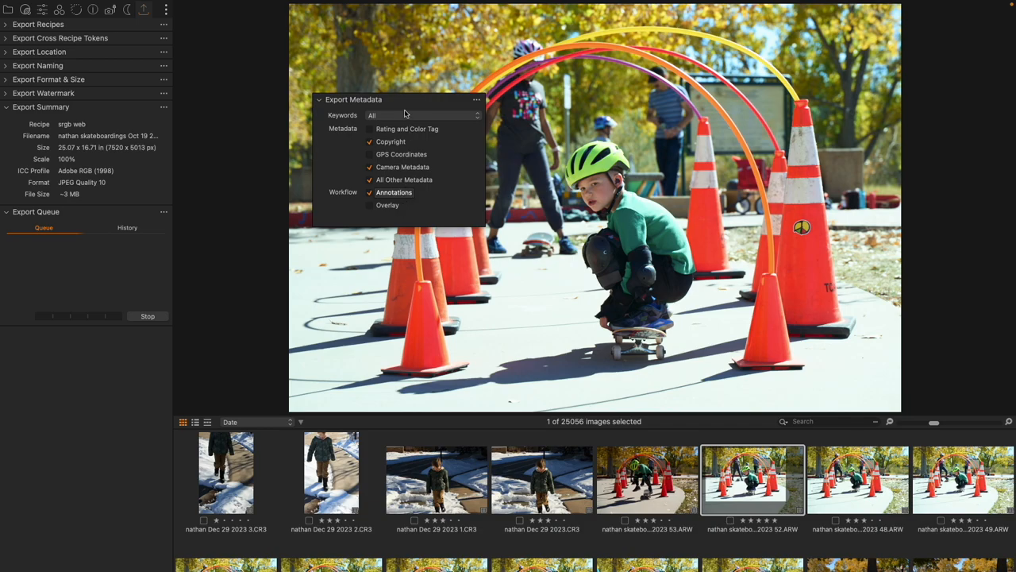